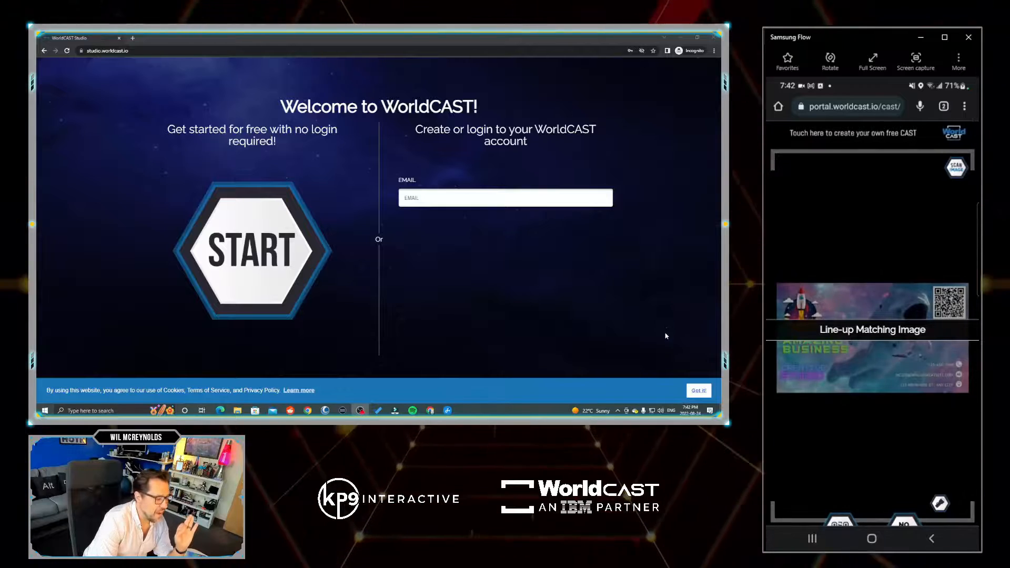
# - Dismiss the 'Got it!' cookie banner on the WorldCAST welcome page
pyautogui.click(698, 390)
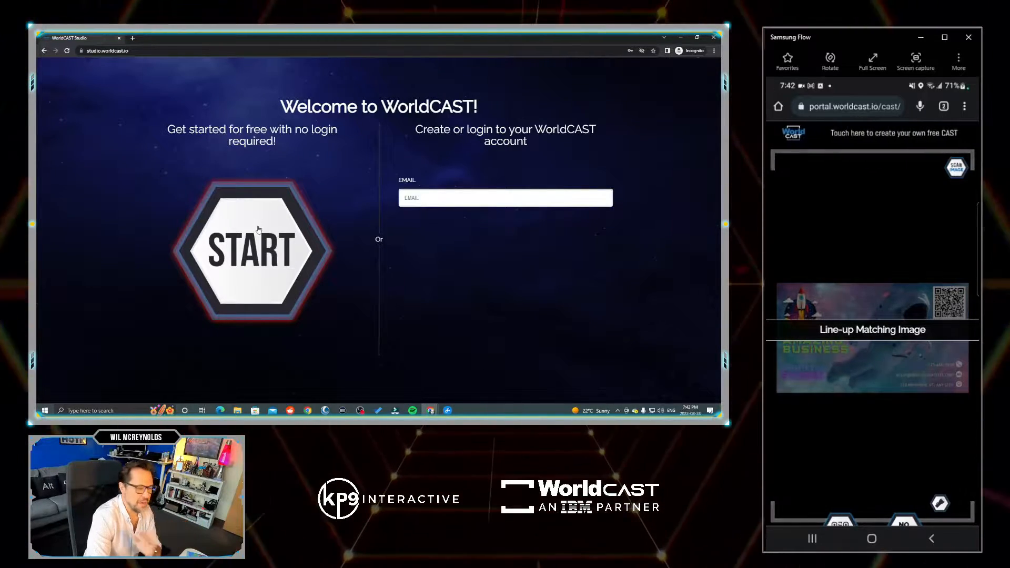
# - Begin a no-login CAST with the HELLO WorldCAST print, astronaut, logo and link buttons
pyautogui.click(252, 251)
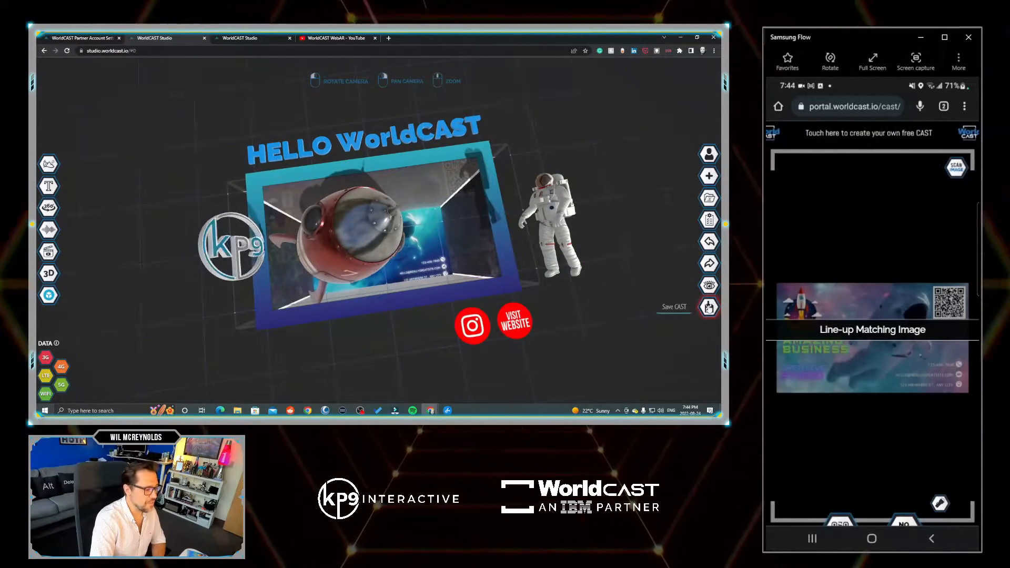
# - Save the CAST and choose the paid Upgrade package with its 1-month renewal option
pyautogui.click(709, 308)
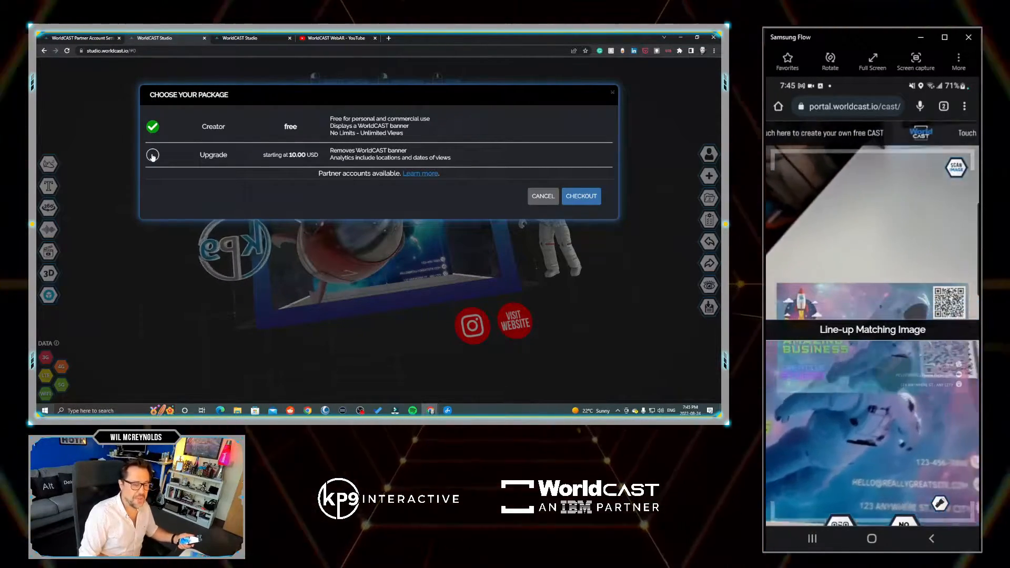
pyautogui.click(152, 154)
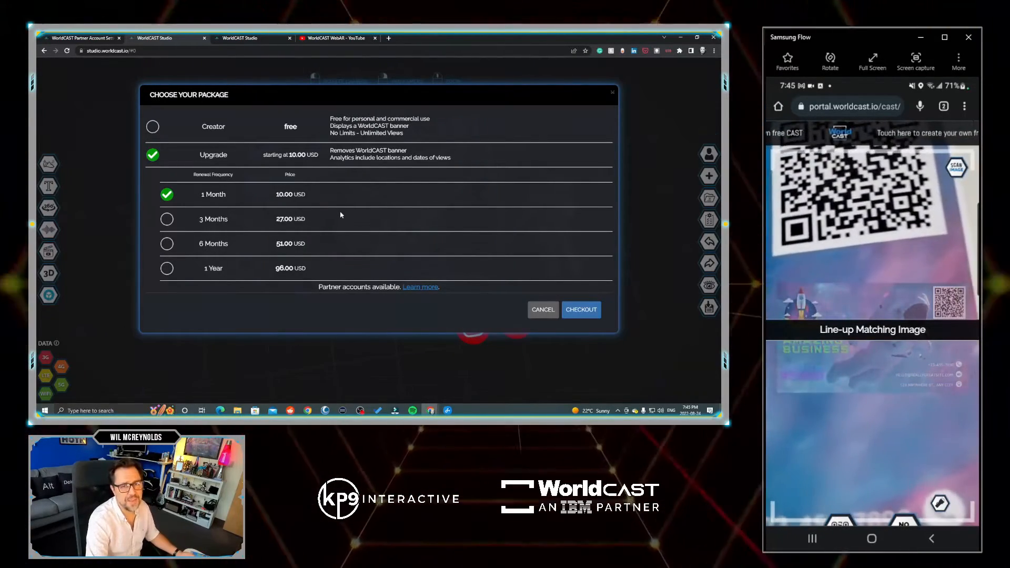
# - Check out to publish the CAST, showing its share link and QR code
pyautogui.click(152, 126)
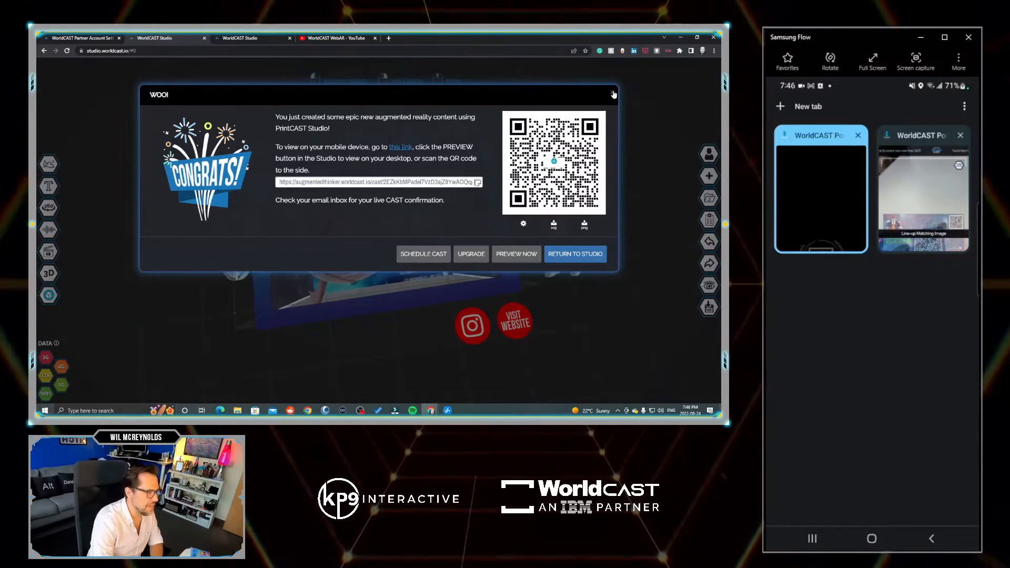
# - Return to the studio and start scheduling the ROCKET CARD cast from the Casts panel
pyautogui.click(612, 93)
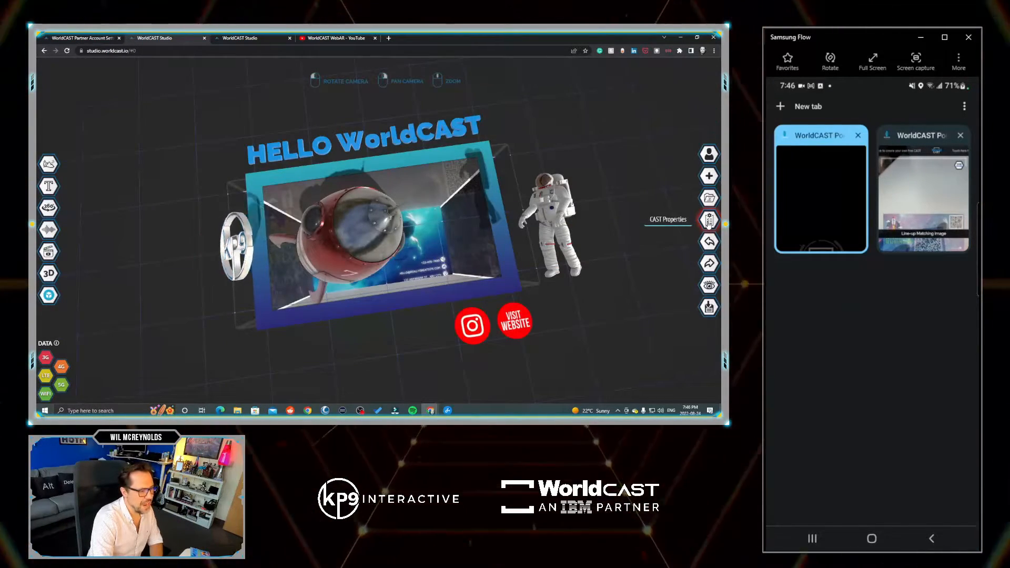
pyautogui.click(709, 219)
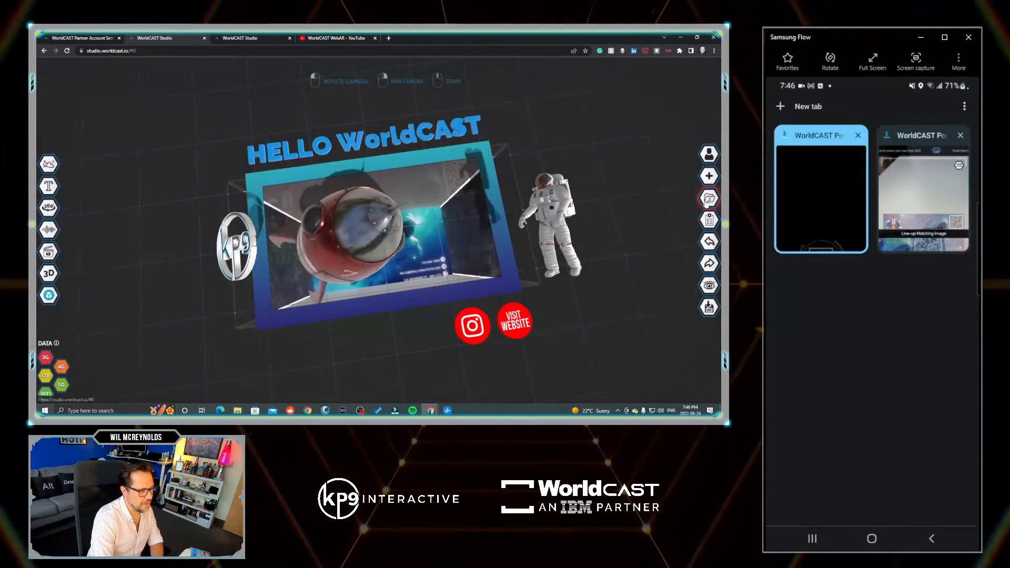
pyautogui.click(709, 198)
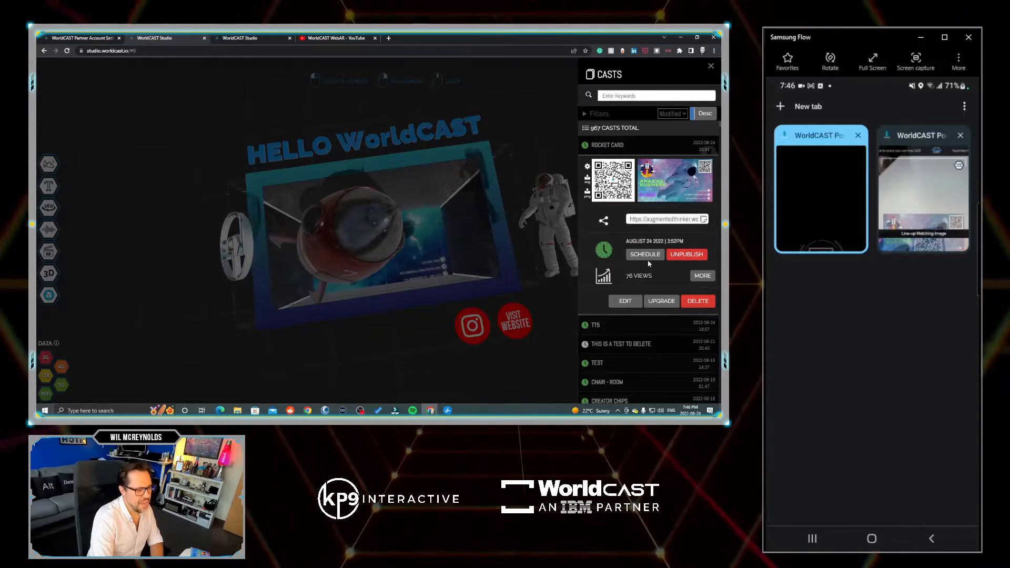
pyautogui.click(644, 254)
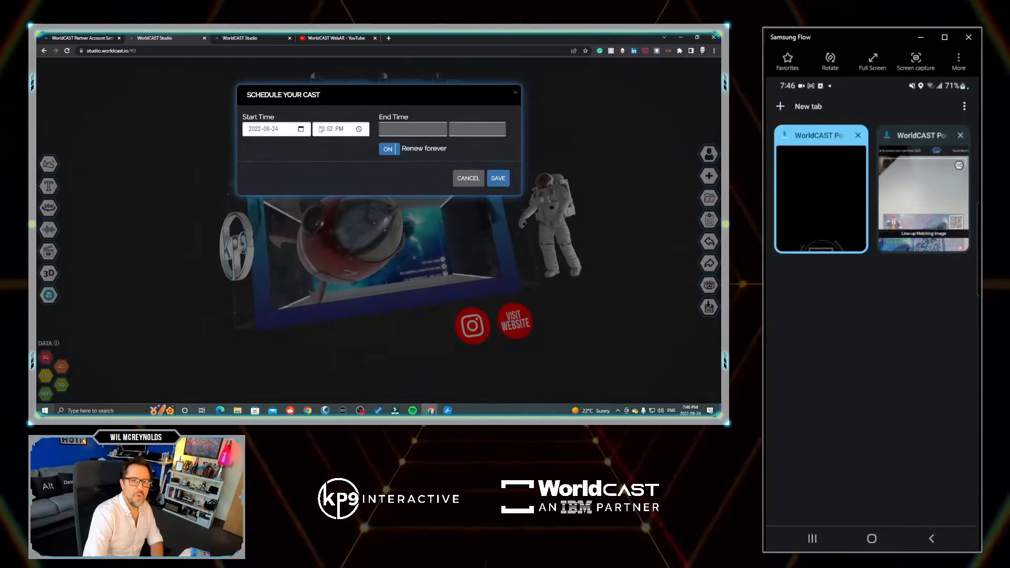